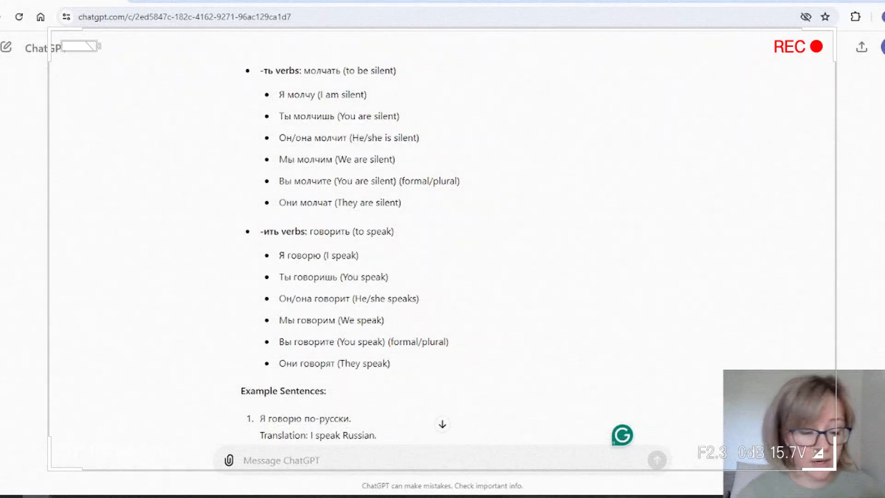
- Scroll down the ChatGPT page before drafting the 100-most-frequent-Russian-words request
scroll(down, 3)
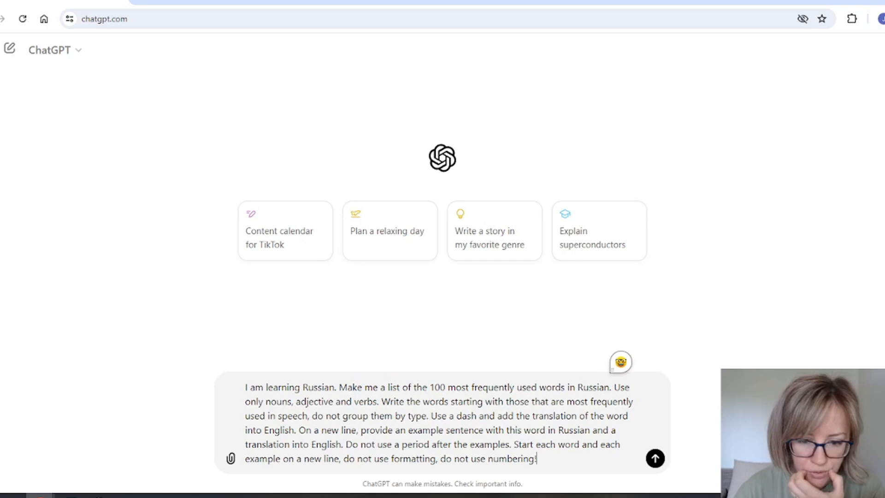
- Send the vocabulary request and mark the sentence limiting words to nouns, adjectives and verbs
click(655, 458)
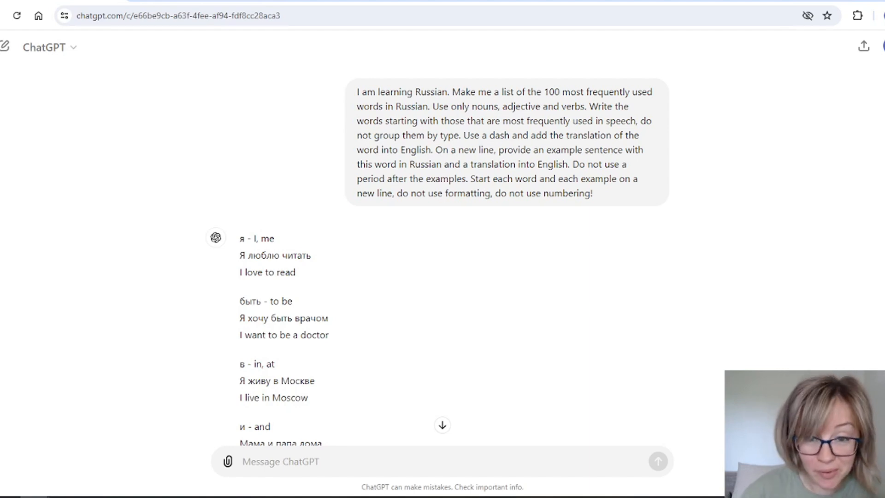
drag(433, 106, 531, 106)
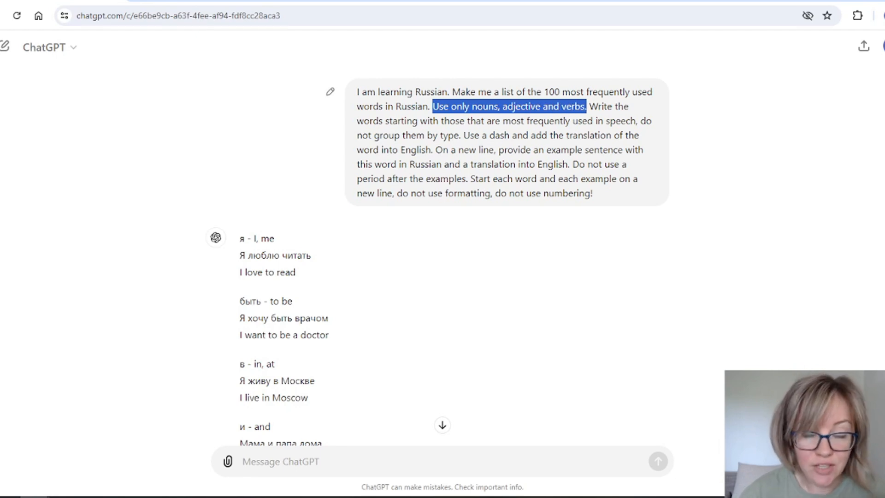
scroll(down, 3)
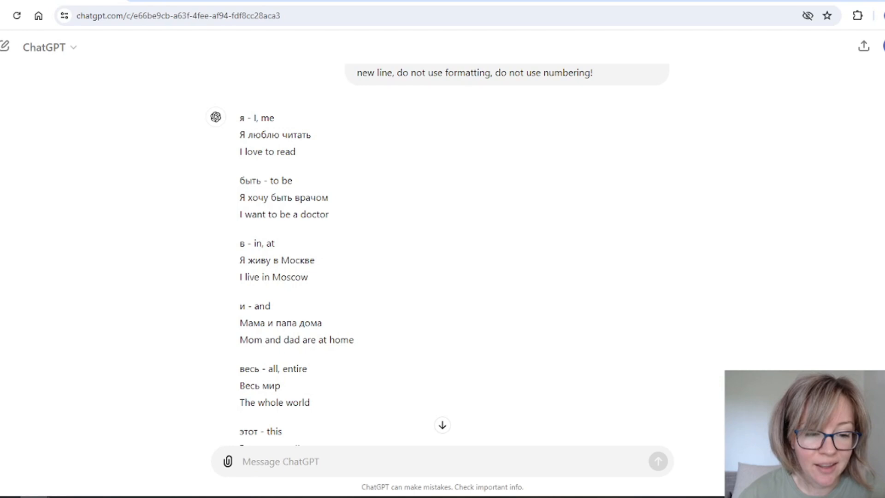
scroll(down, 3)
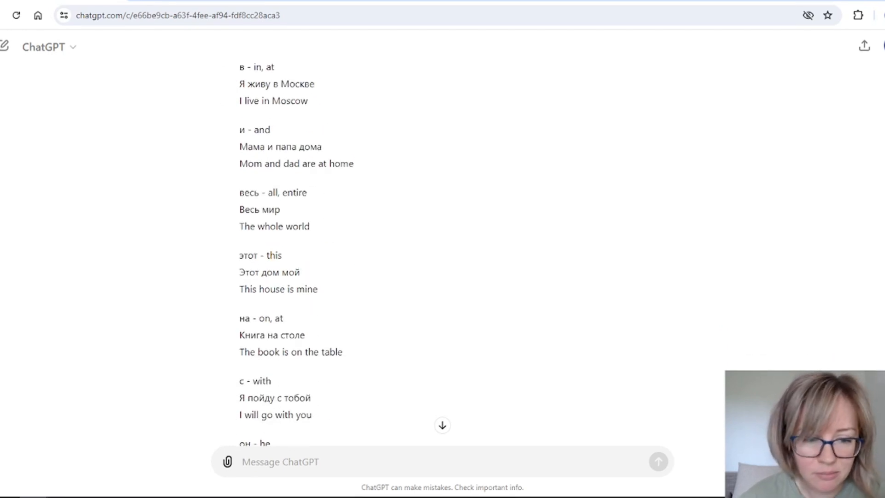
scroll(down, 3)
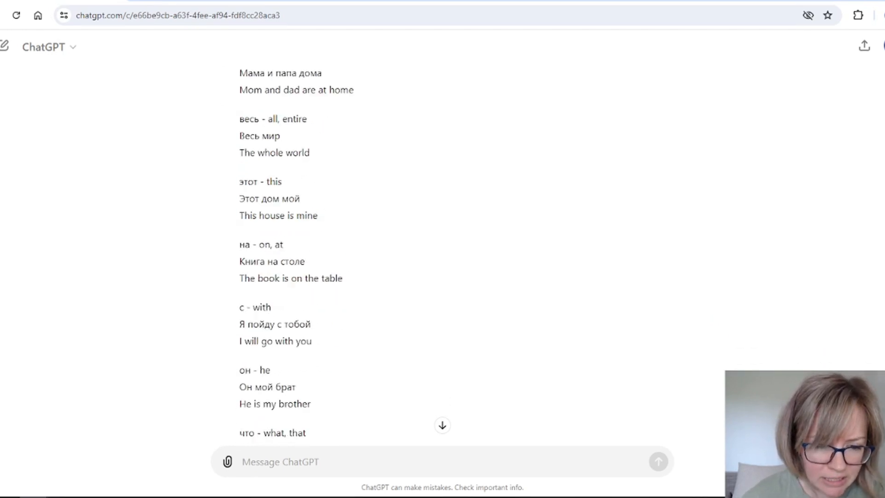
- Read through the rest of the Russian word list with translations and example sentences
scroll(down, 3)
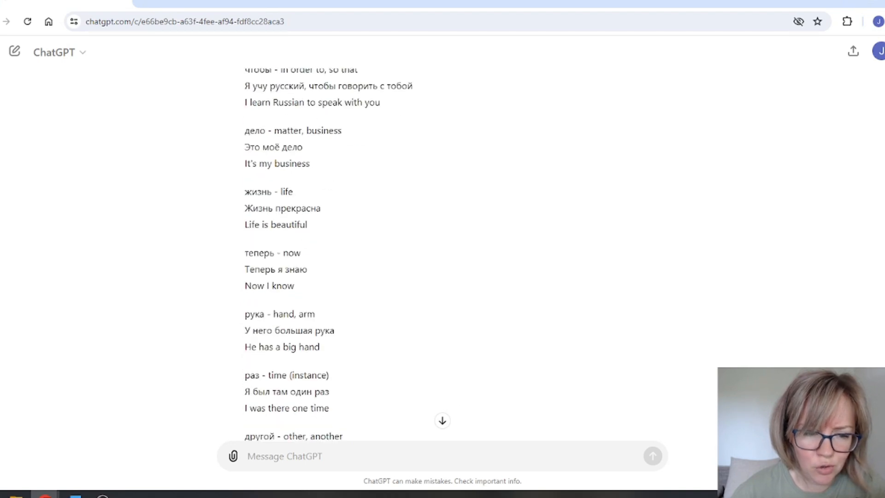
scroll(down, 3)
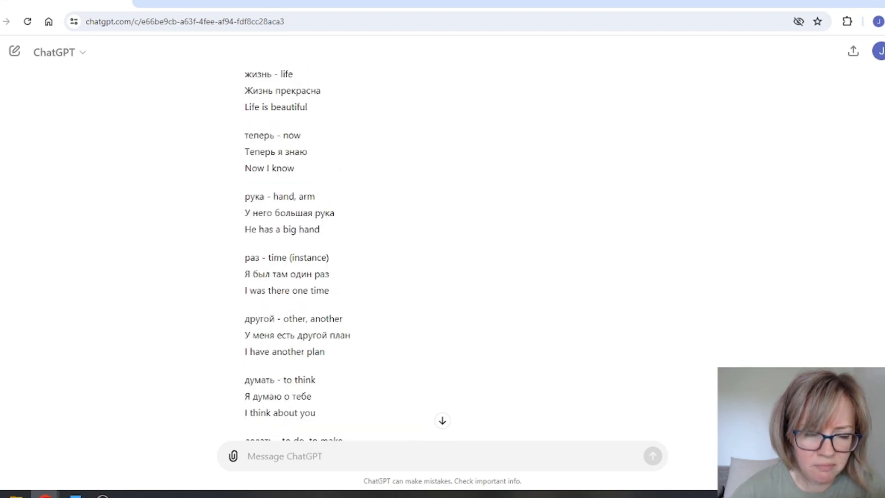
scroll(down, 3)
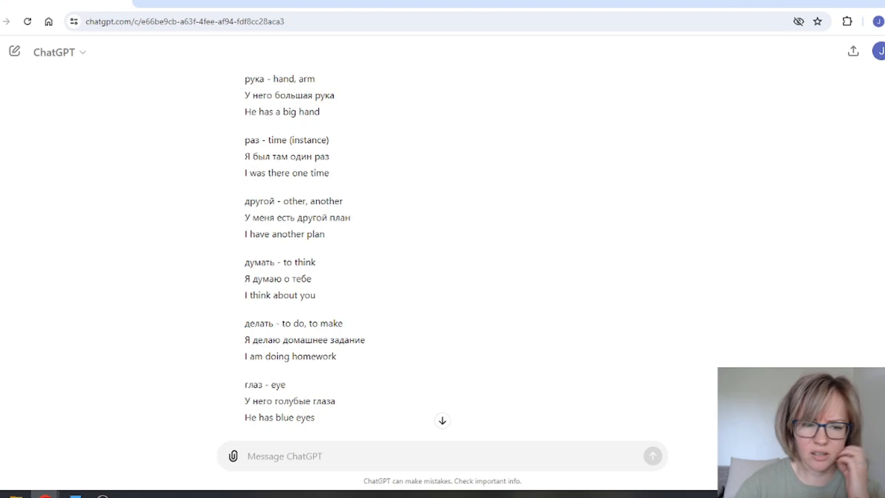
scroll(down, 3)
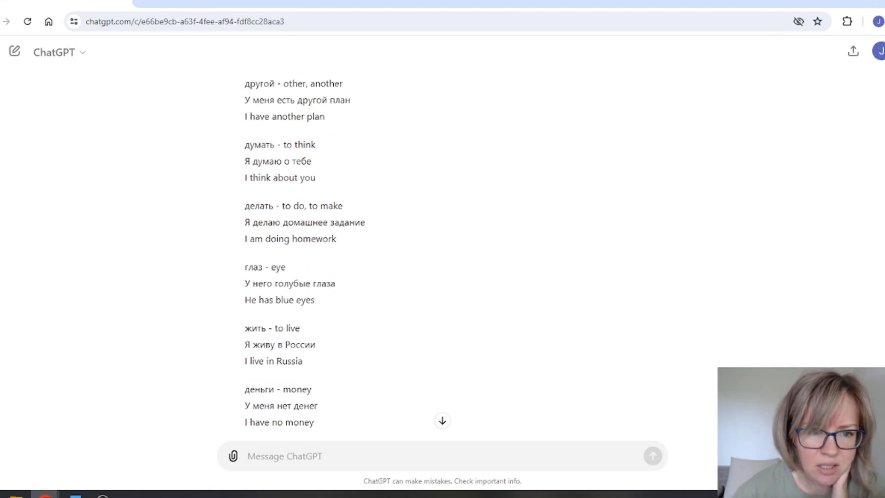
scroll(down, 3)
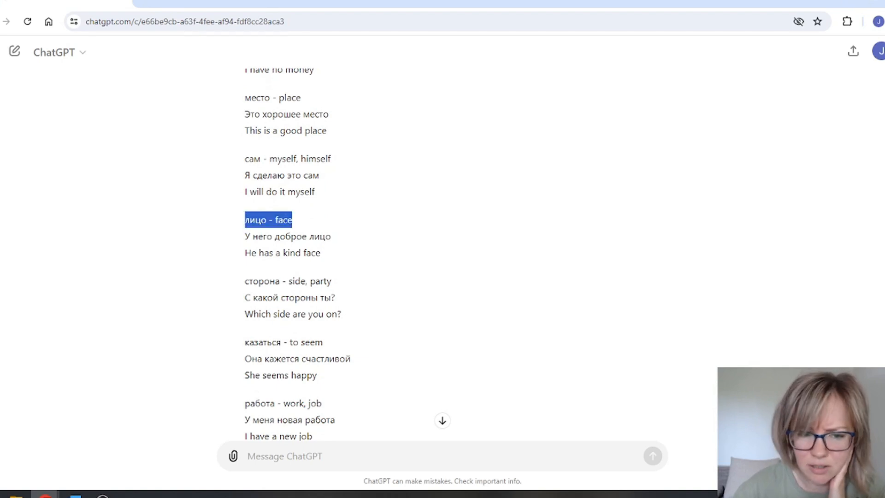
scroll(down, 3)
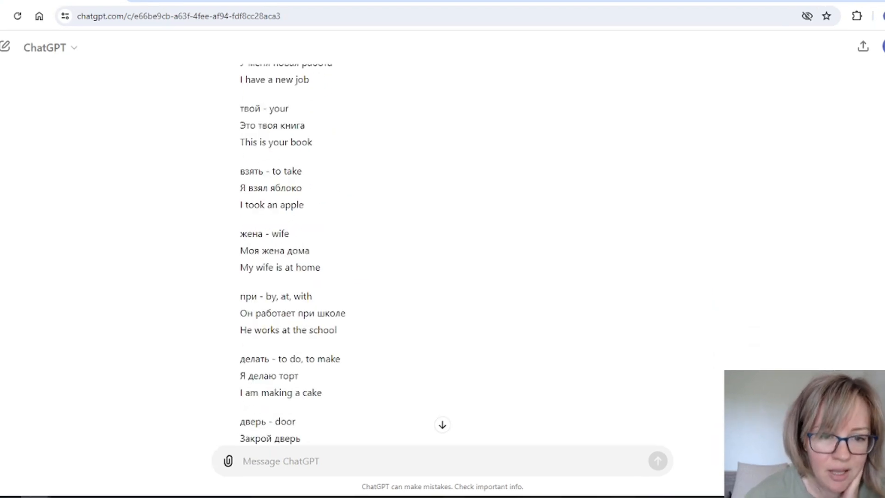
double_click(269, 171)
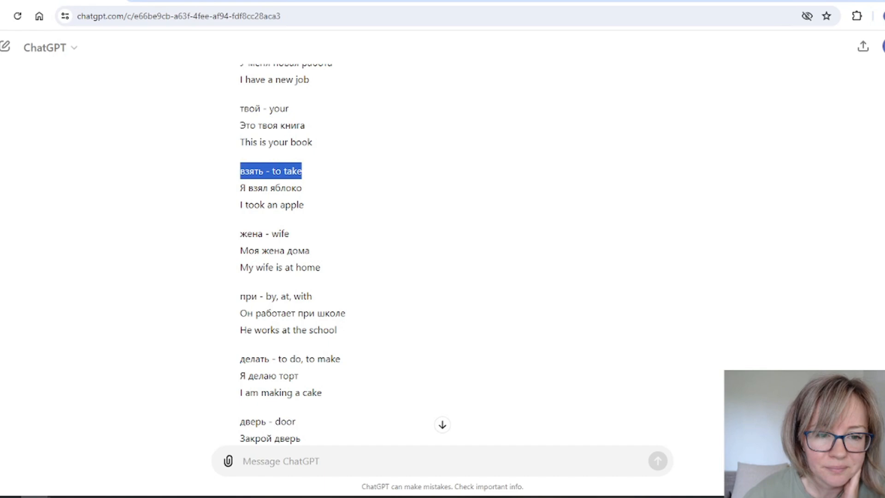
scroll(down, 3)
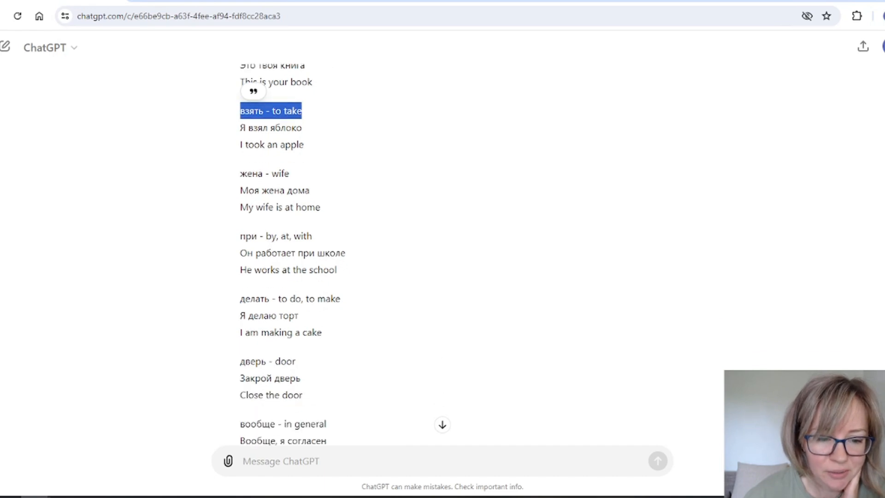
double_click(290, 299)
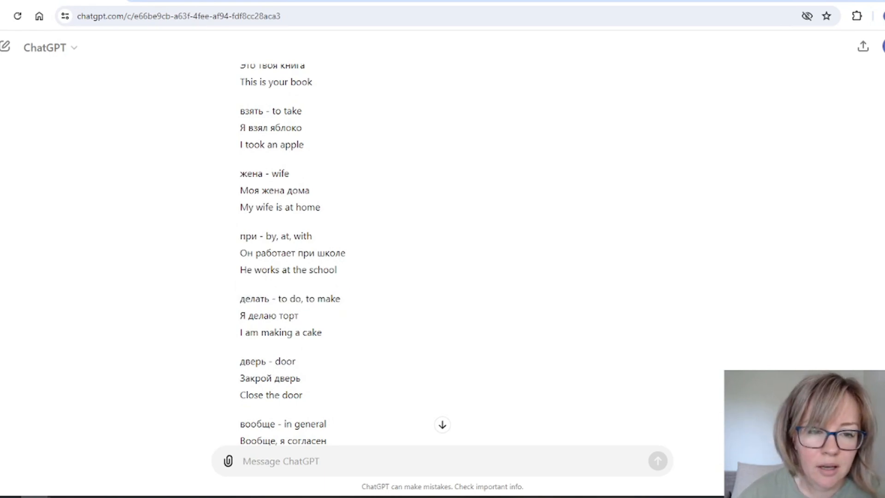
double_click(269, 111)
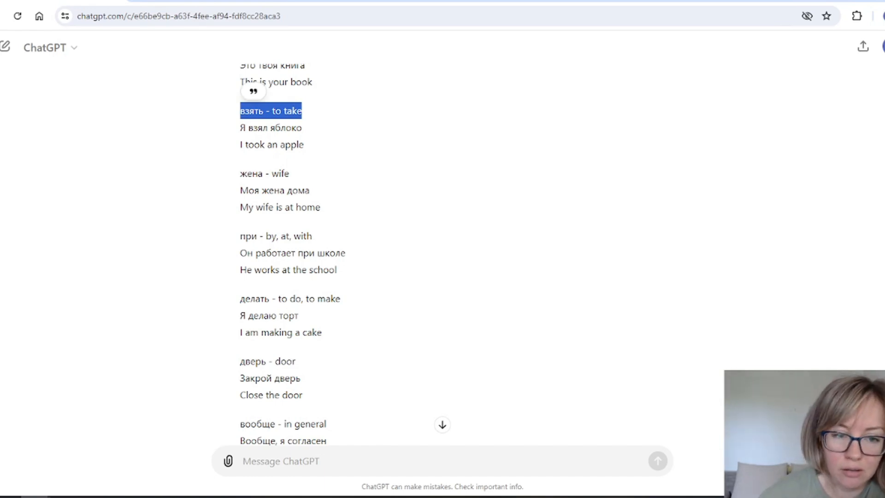
scroll(down, 3)
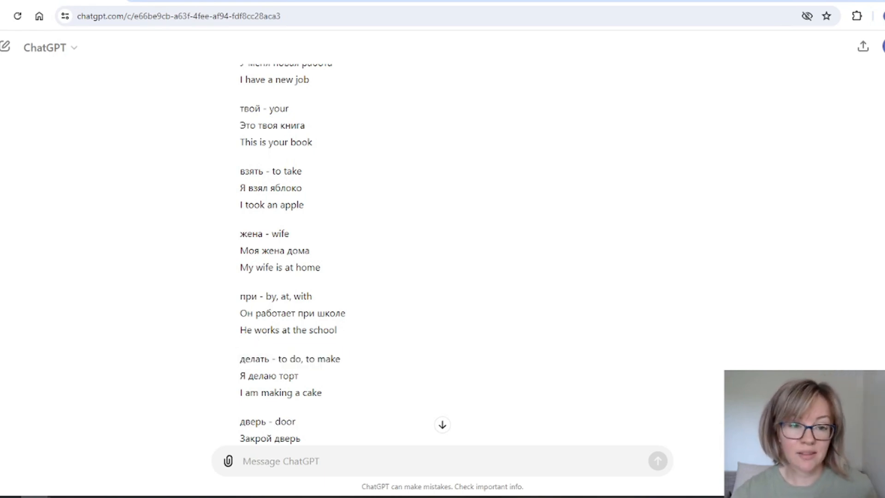
double_click(269, 171)
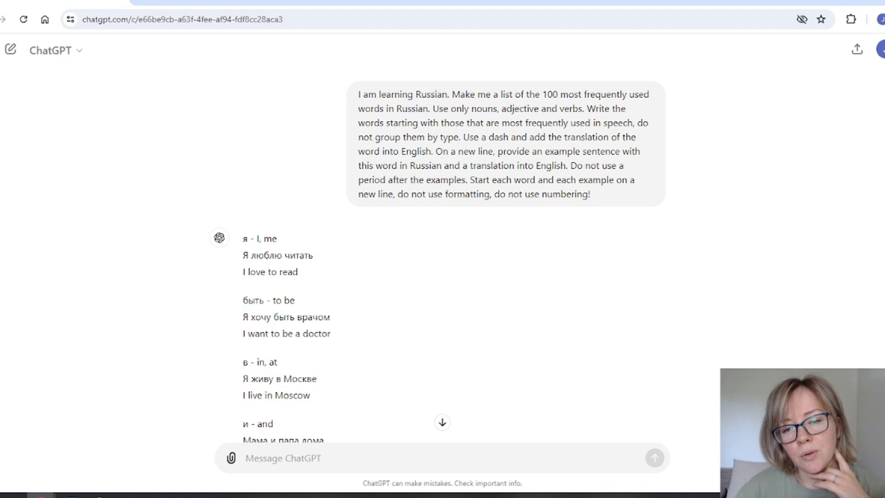
- Finish reviewing the vocabulary list, then leave it for a fresh, empty chat
scroll(down, 3)
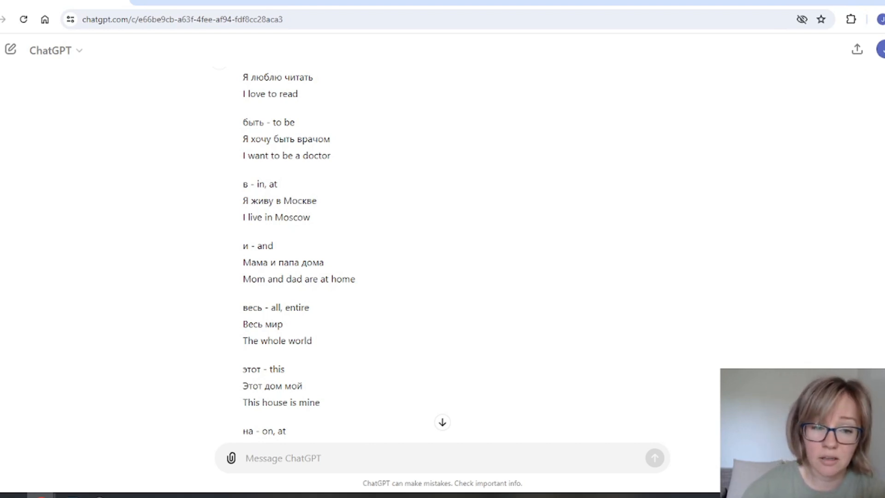
scroll(down, 3)
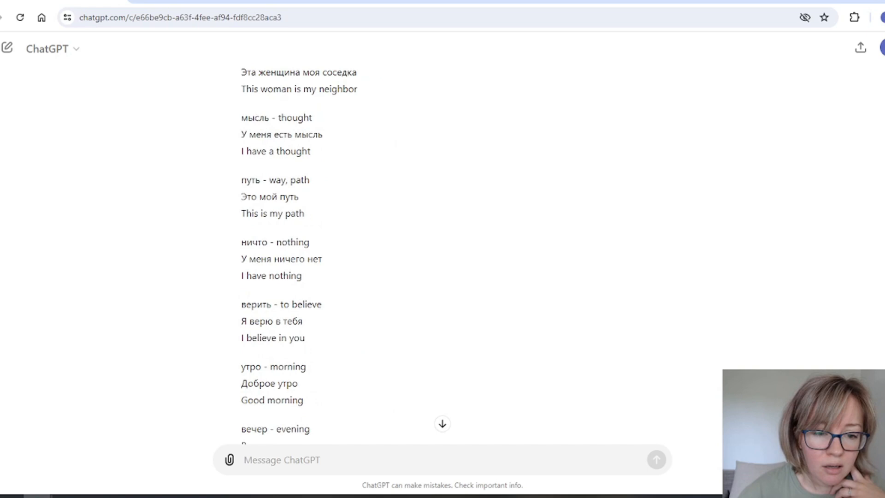
scroll(down, 3)
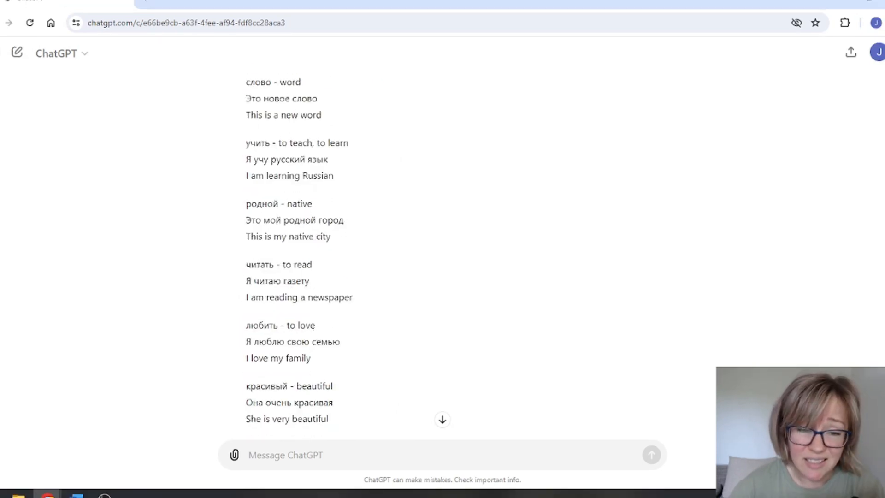
scroll(down, 3)
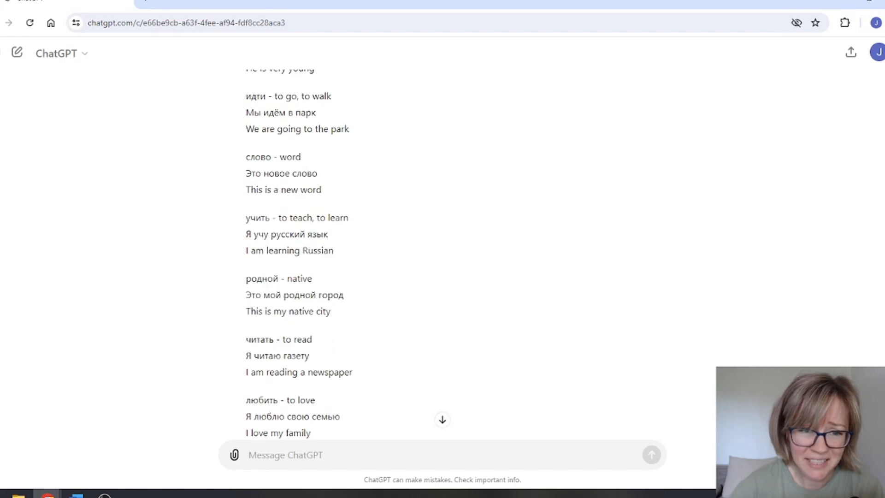
scroll(down, 3)
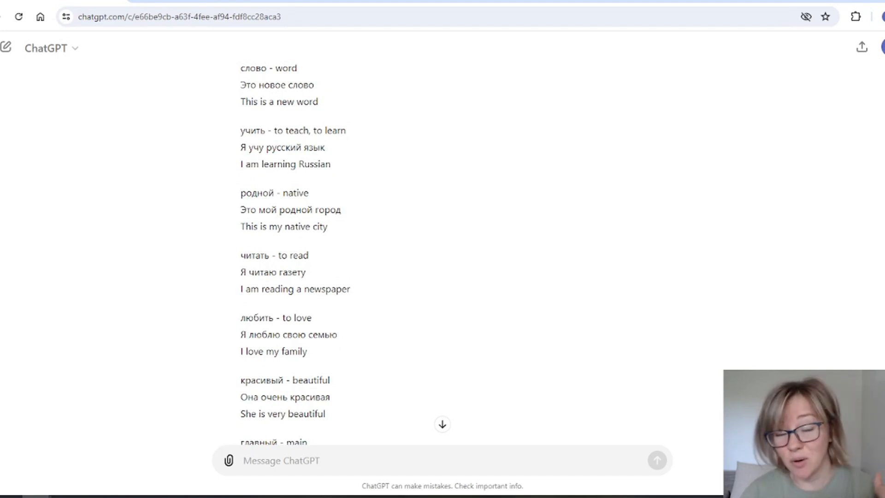
click(5, 47)
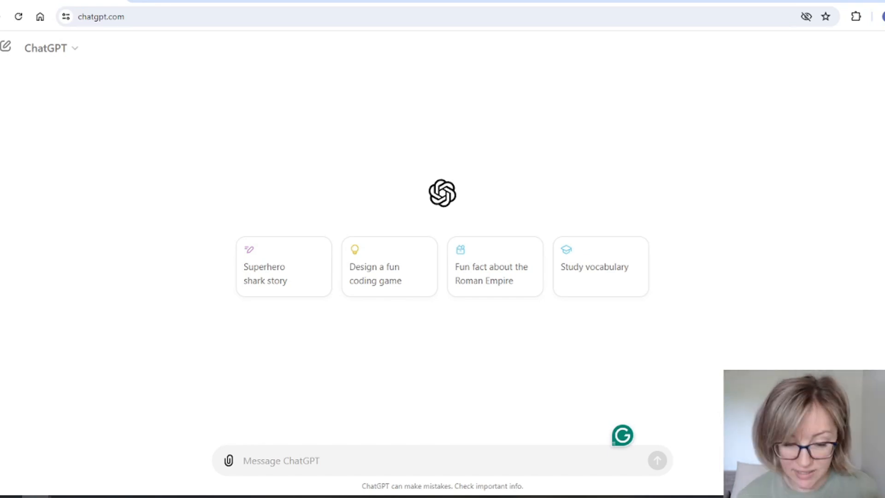
- Ask ChatGPT for fill-in-the-blank exercises practising the Russian Accusative case
text(I am learning Russian. Help me create exercises to practice the Accusative case. Create 7 sentences with blanks where the noun and adjective need to be put in the correct case. At the end, add an answer key.)
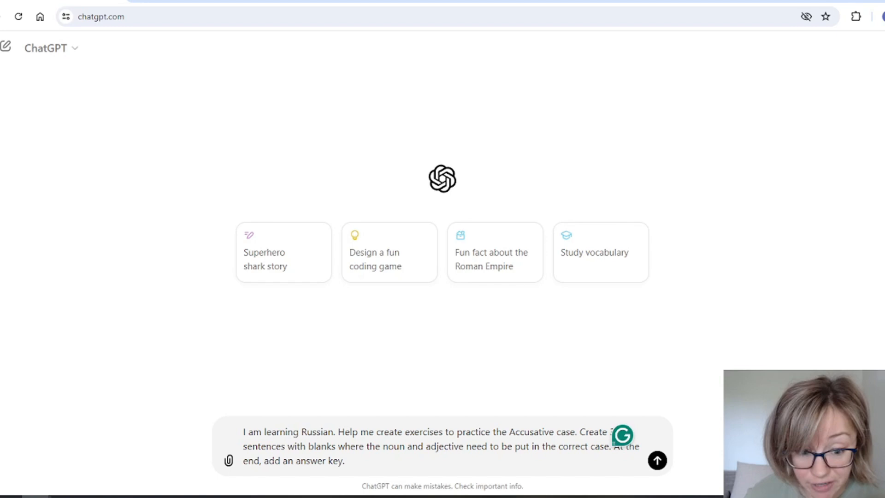
click(656, 460)
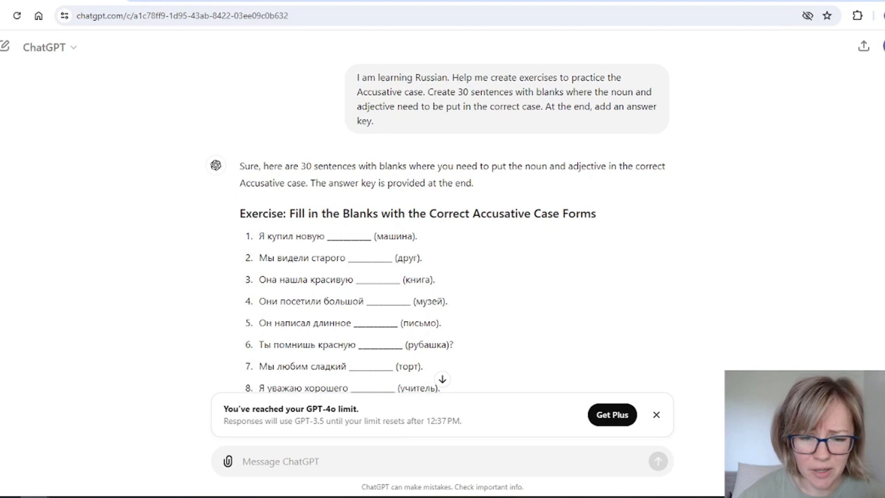
double_click(331, 173)
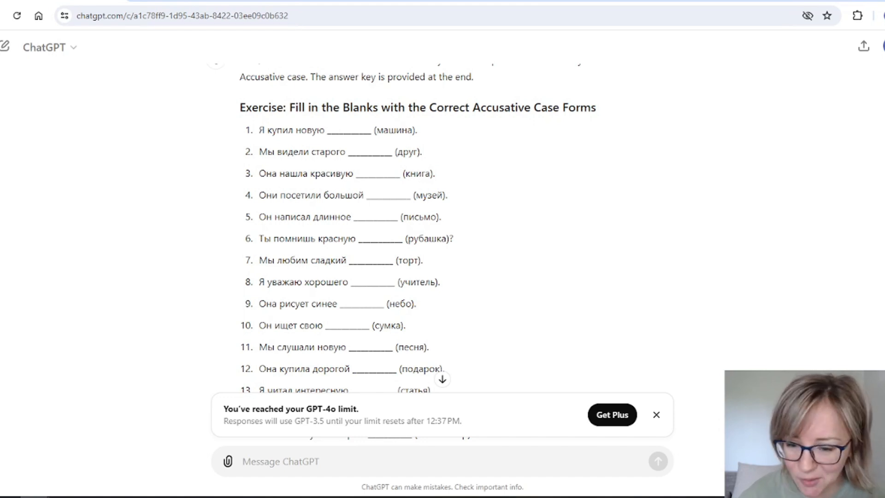
scroll(down, 3)
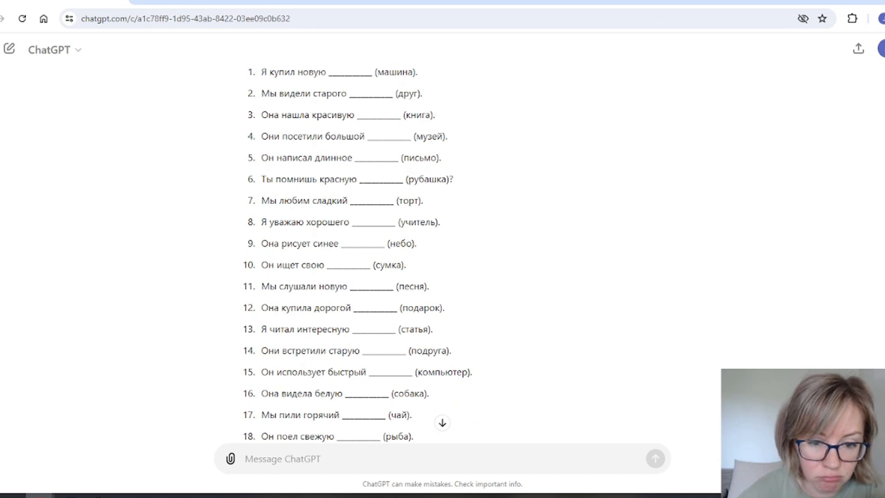
scroll(down, 3)
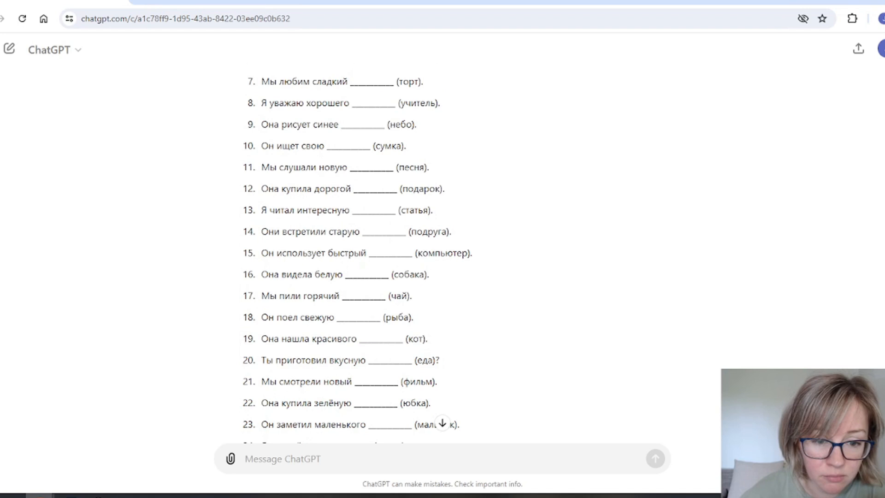
scroll(down, 3)
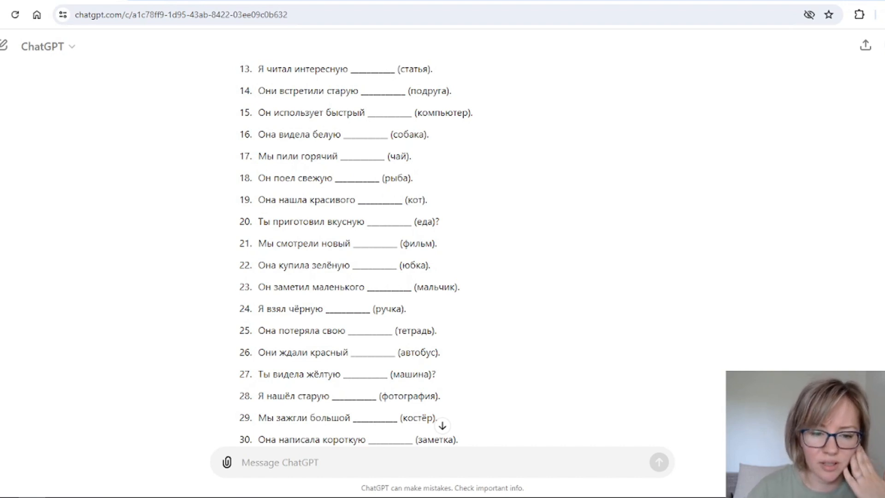
scroll(up, 3)
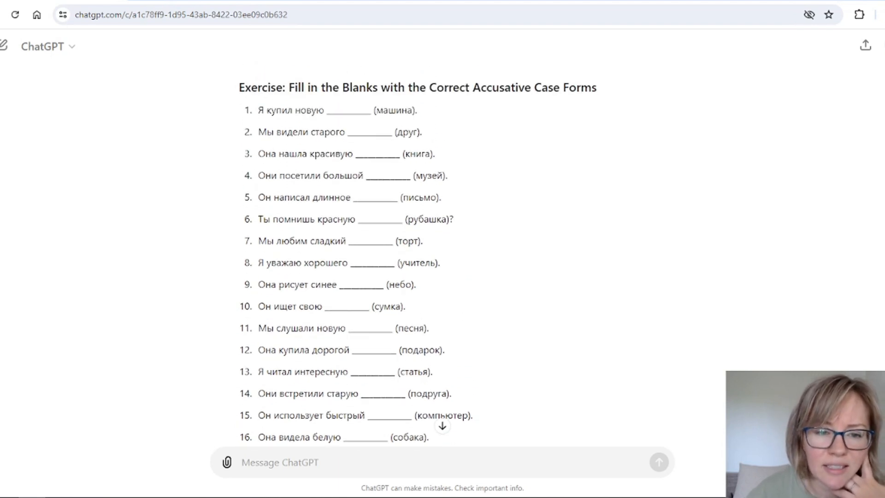
scroll(down, 3)
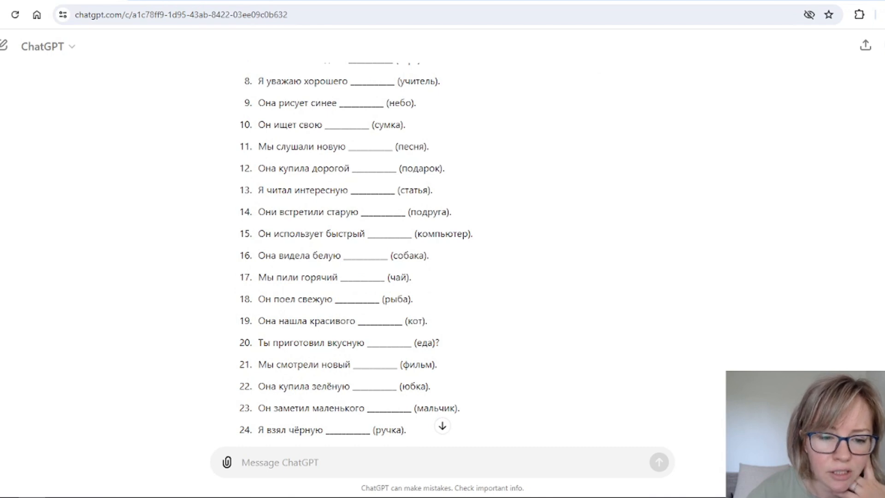
scroll(down, 3)
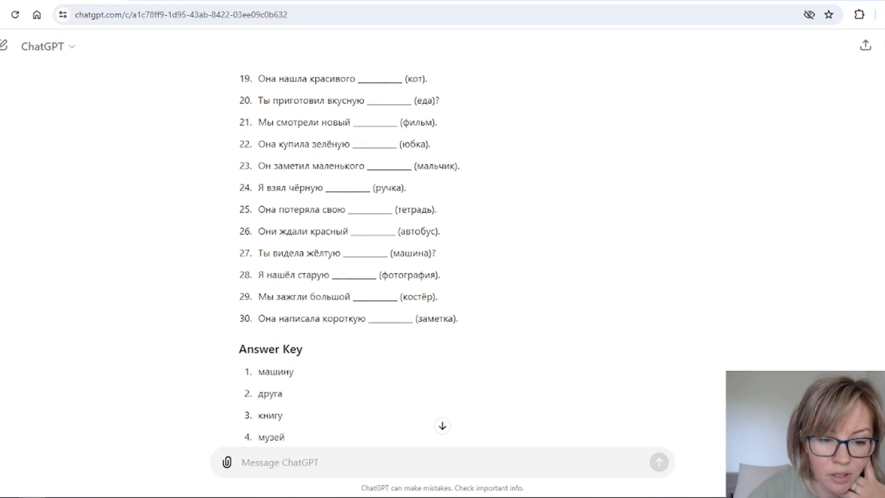
scroll(up, 3)
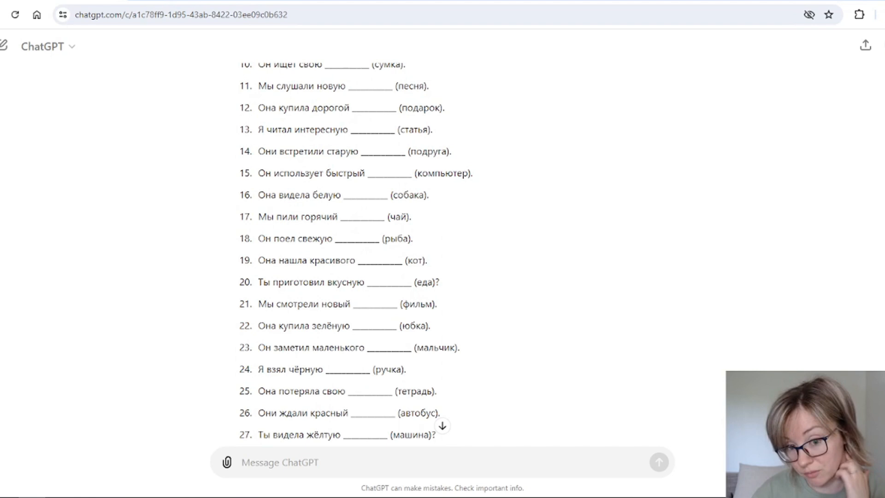
scroll(up, 3)
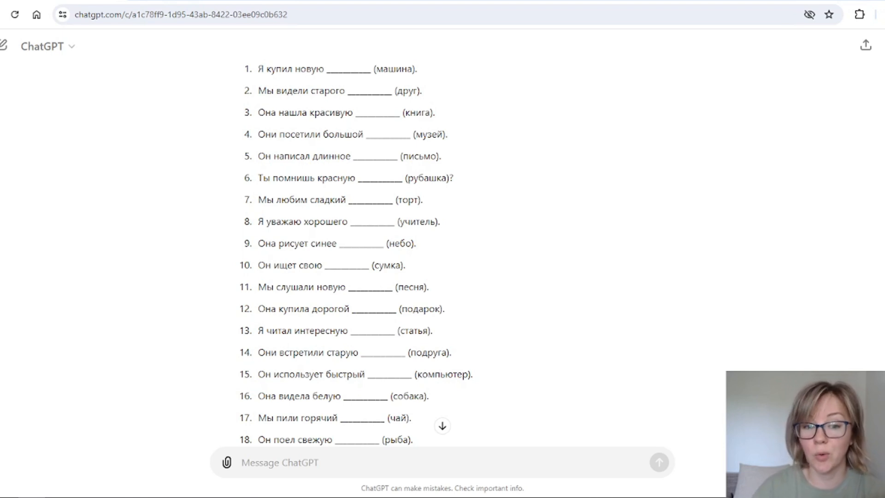
scroll(down, 3)
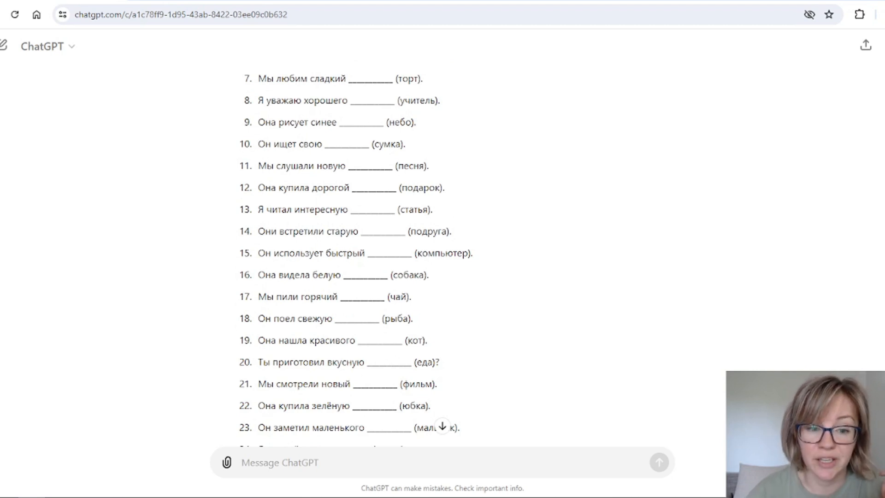
scroll(down, 3)
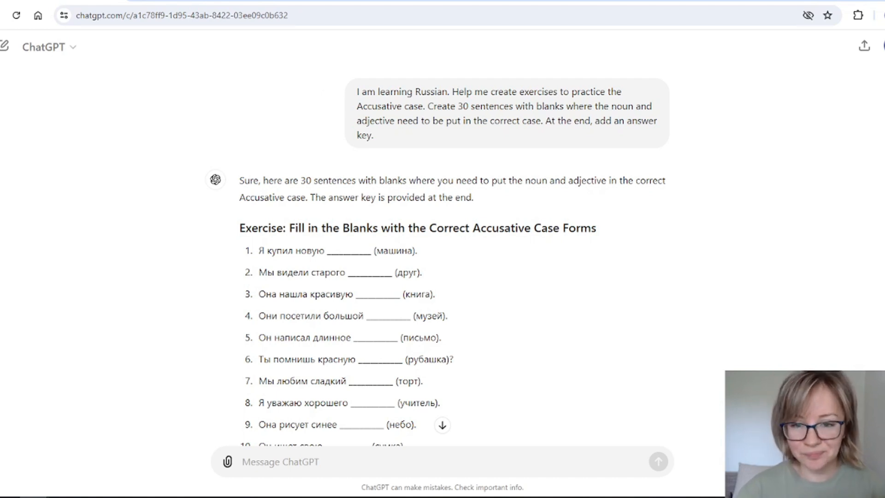
scroll(down, 3)
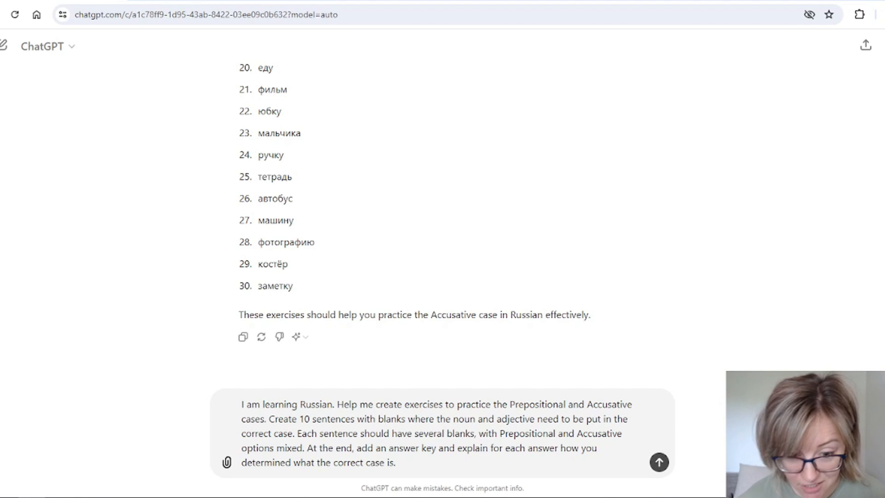
- Send the request for 10 mixed Prepositional and Accusative fill-in sentences with an explained answer key
click(659, 463)
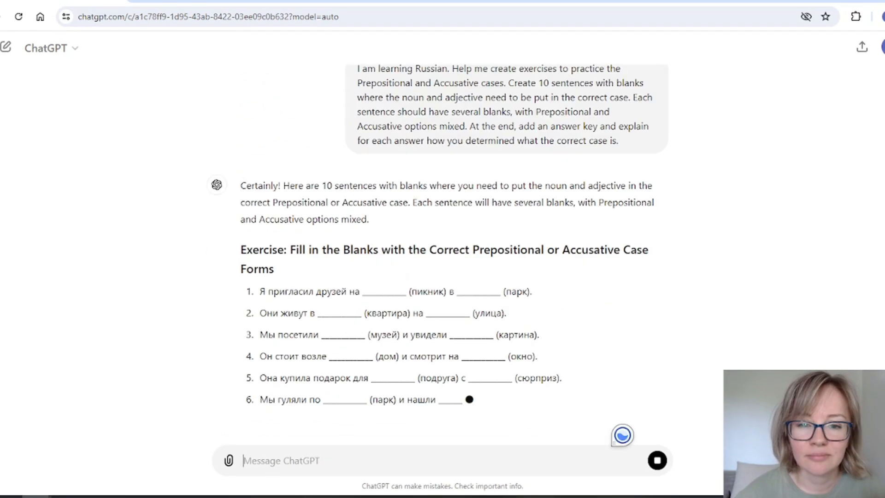
- Review the 10 mixed-case sentences and the Answer Key and Explanation section
scroll(down, 3)
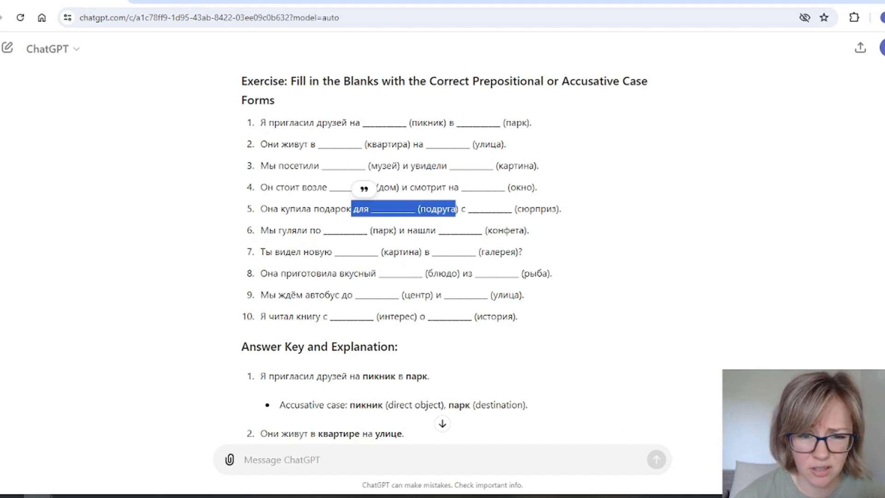
scroll(down, 3)
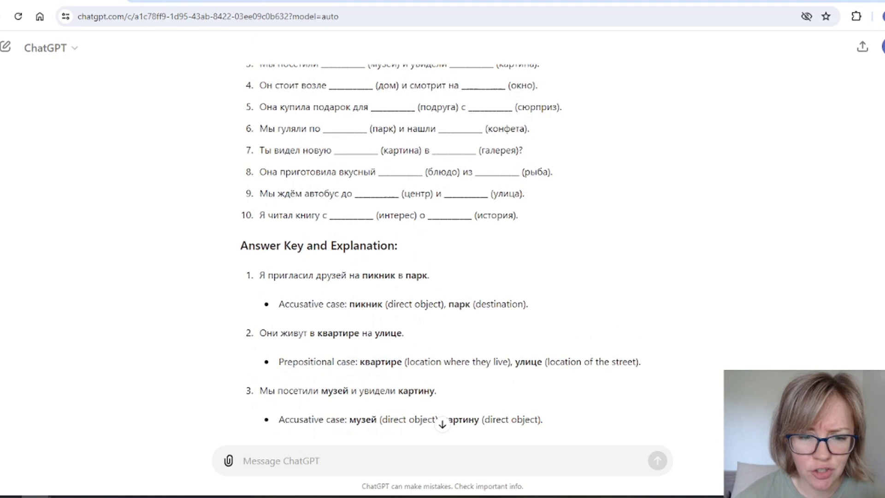
scroll(down, 3)
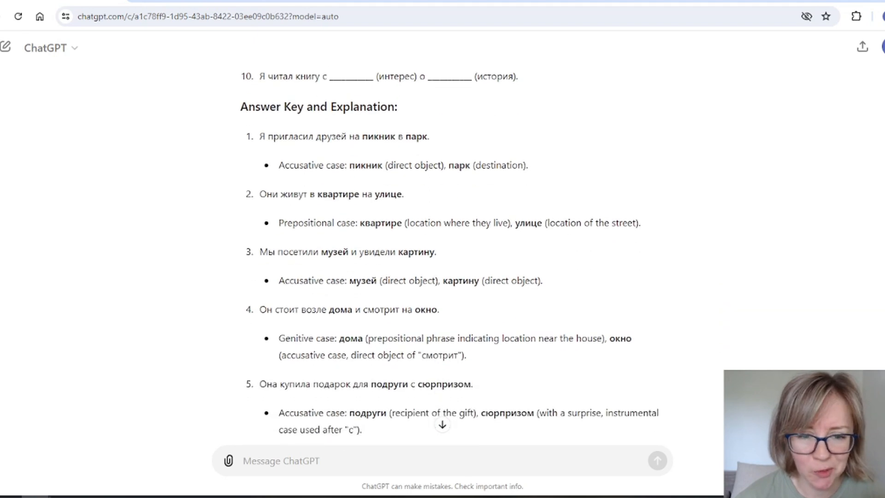
scroll(down, 3)
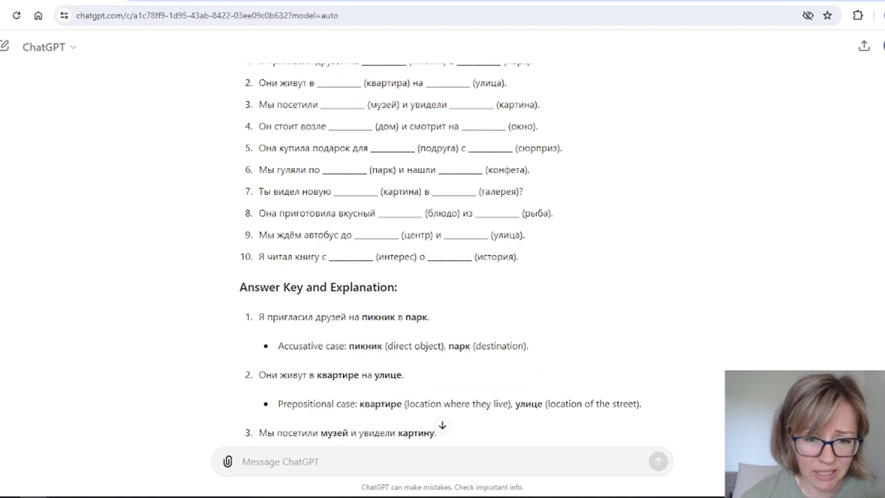
scroll(up, 3)
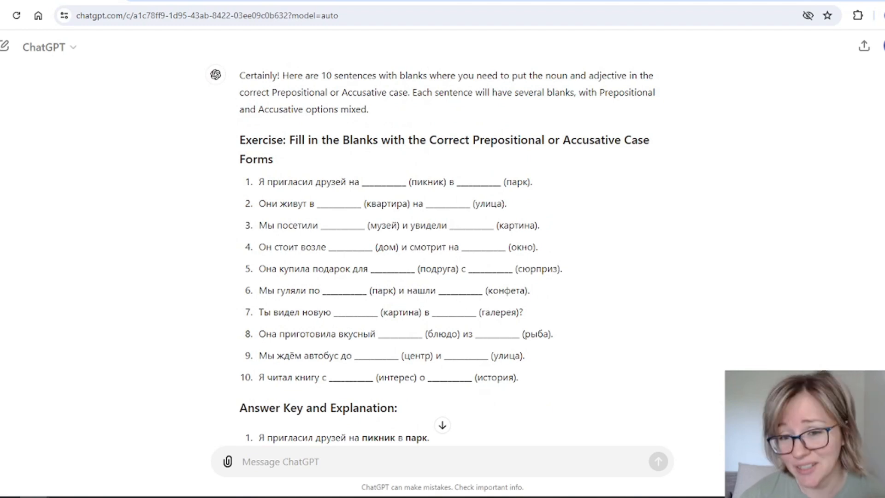
scroll(up, 3)
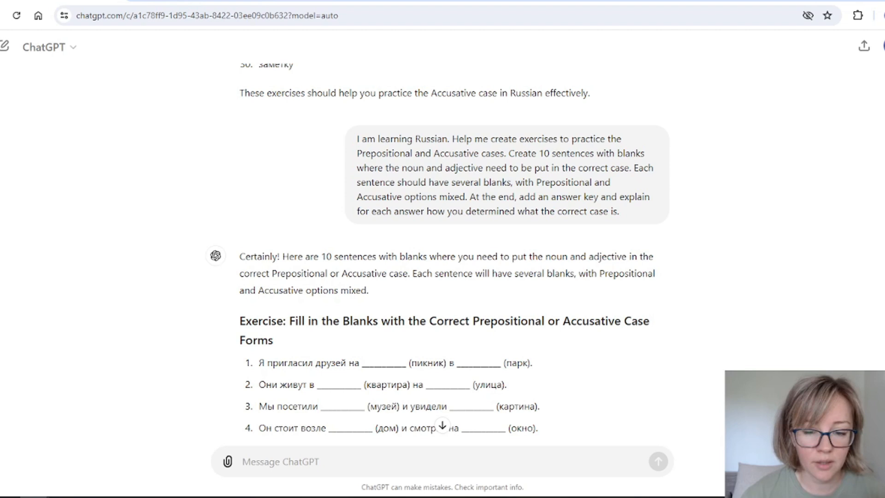
scroll(down, 3)
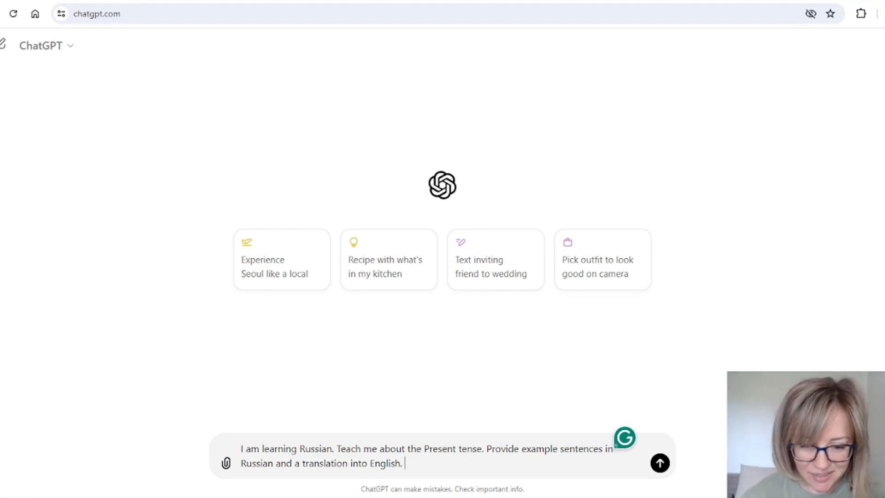
- Send the Present tense question and read the explanation with conjugations
click(659, 463)
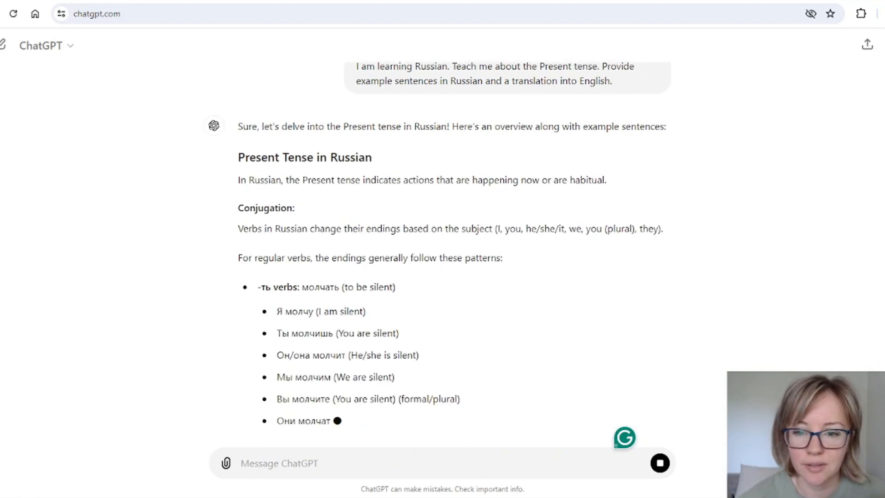
scroll(down, 3)
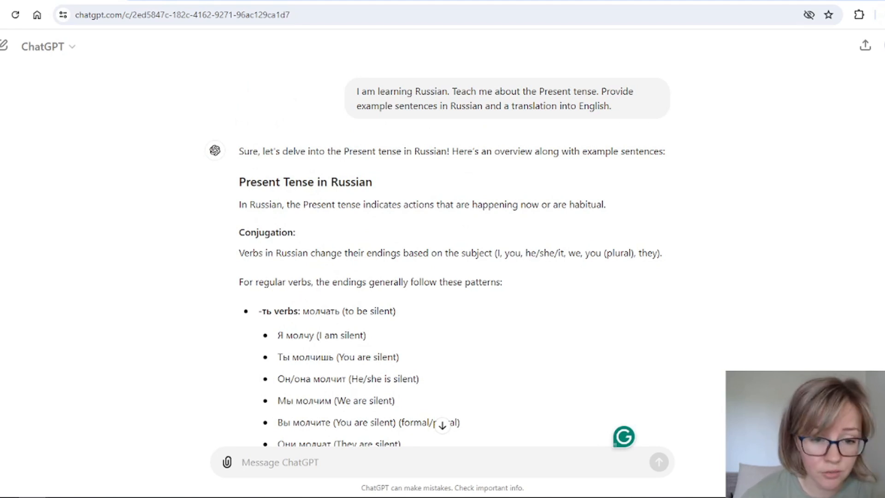
scroll(down, 3)
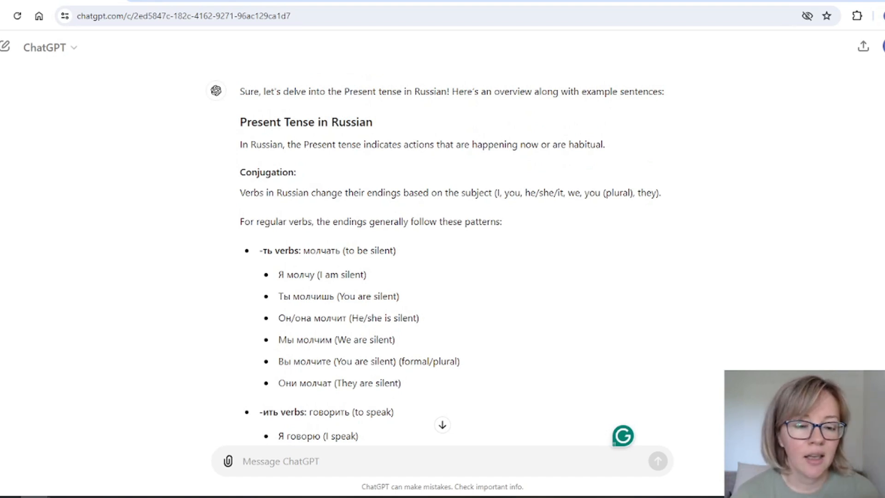
scroll(down, 3)
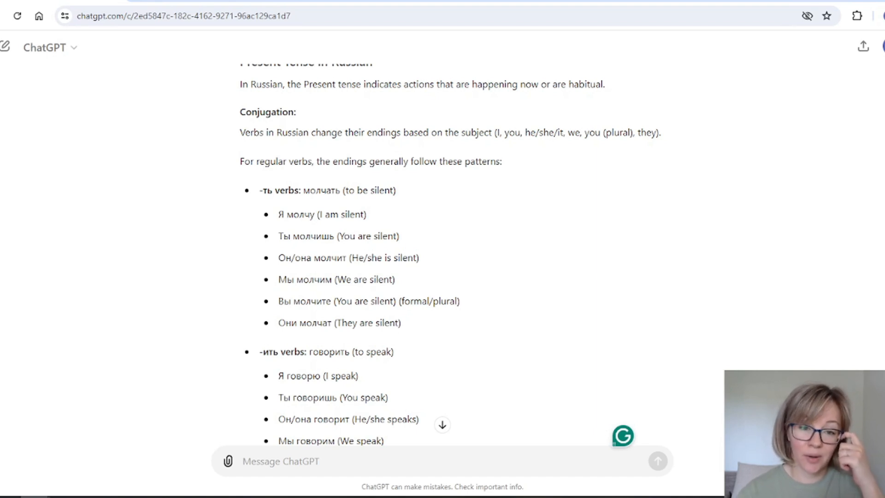
- Highlight a word and a translated example sentence further down the Present tense lesson
double_click(328, 191)
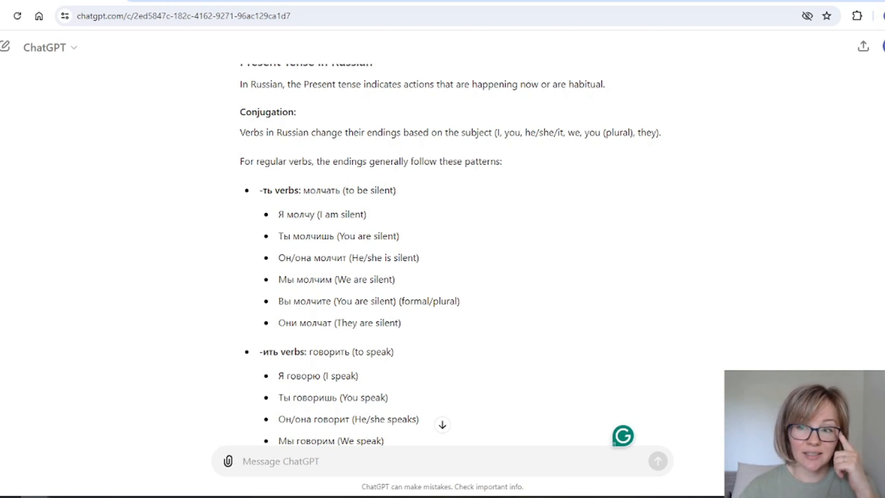
scroll(down, 3)
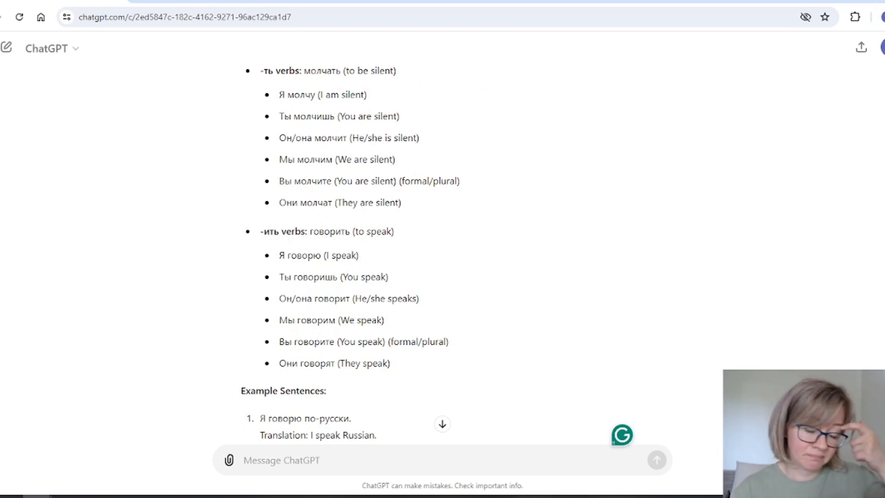
scroll(down, 3)
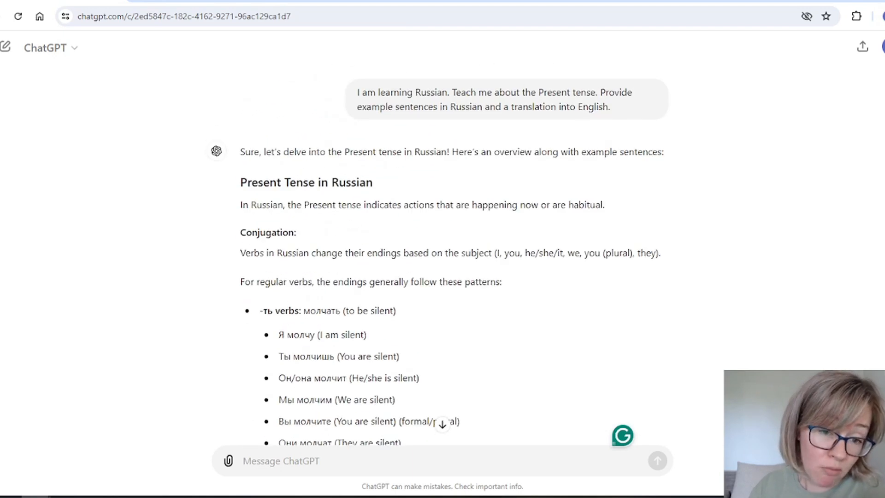
drag(292, 205, 433, 205)
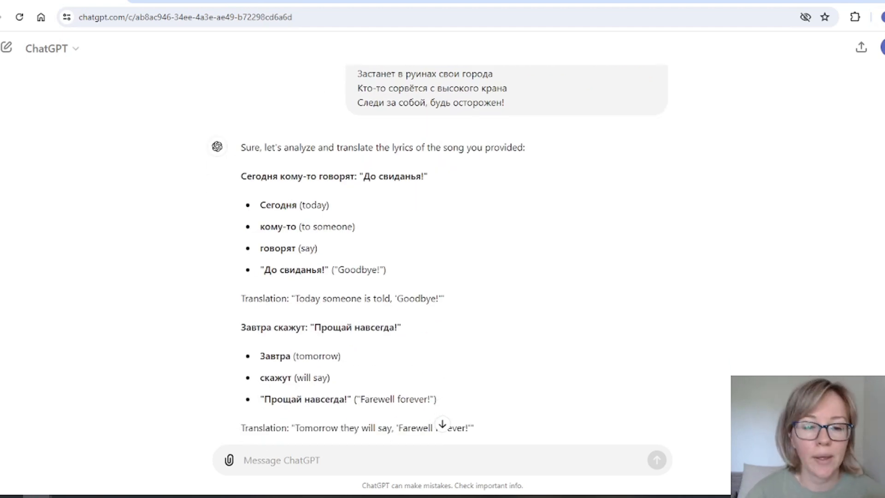
- Review the lyrics analysis and select the English gloss 'Goodbye!'
scroll(down, 3)
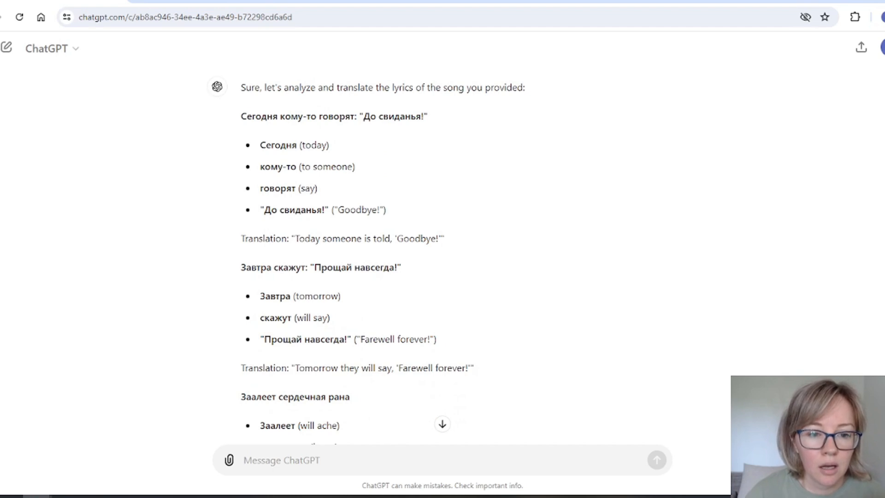
double_click(332, 166)
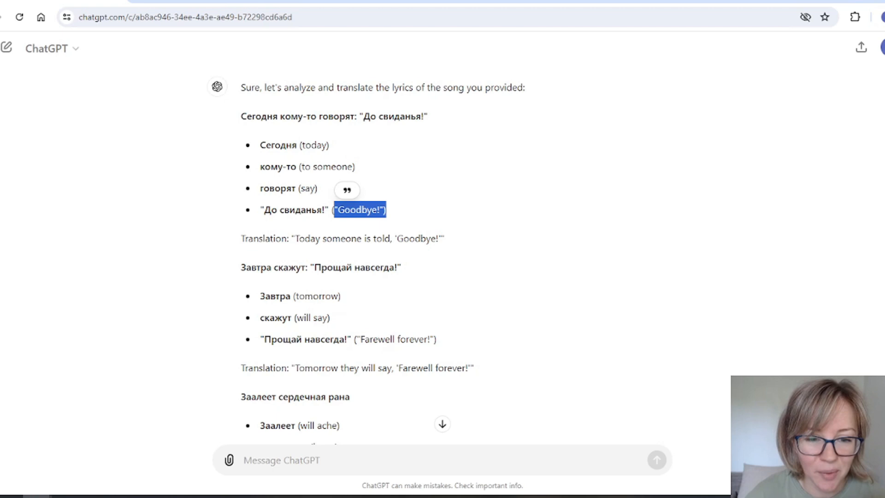
scroll(down, 3)
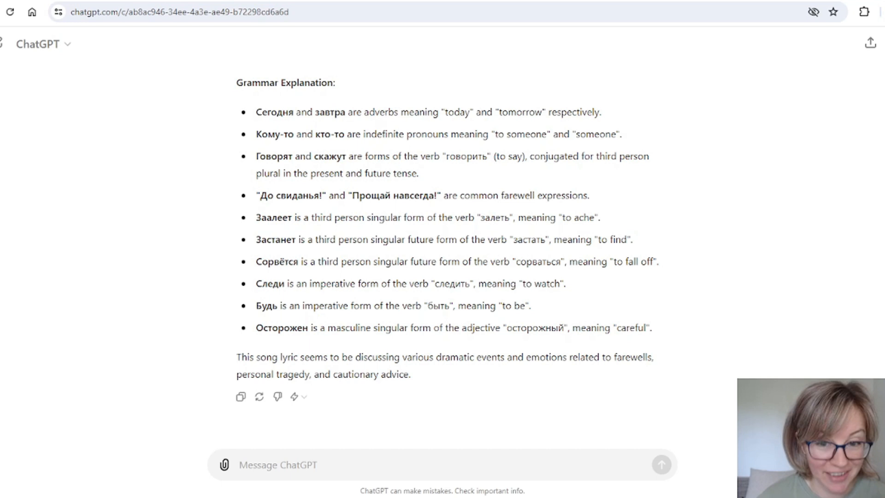
- Highlight the grammar explanation of Говорят and скажут
double_click(319, 156)
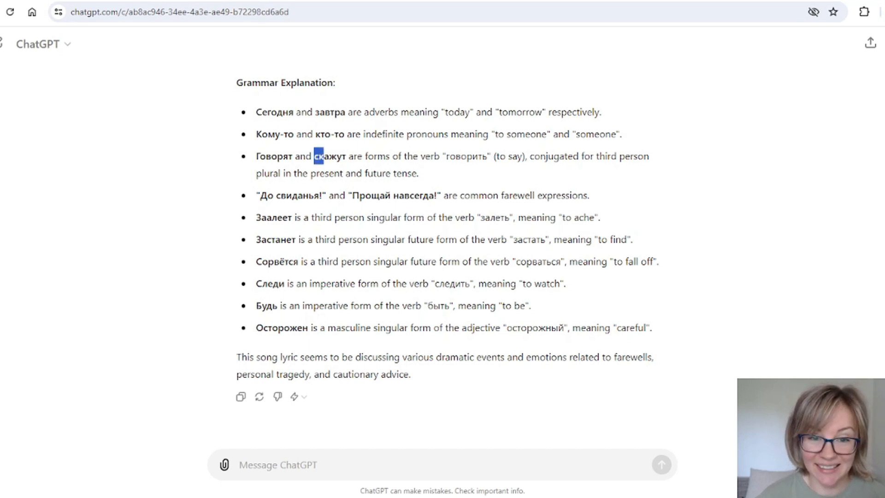
double_click(330, 156)
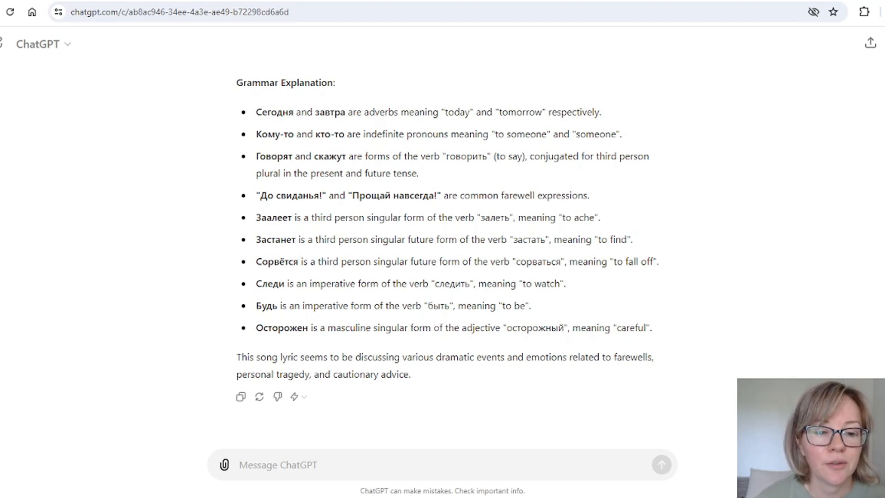
drag(256, 156, 418, 173)
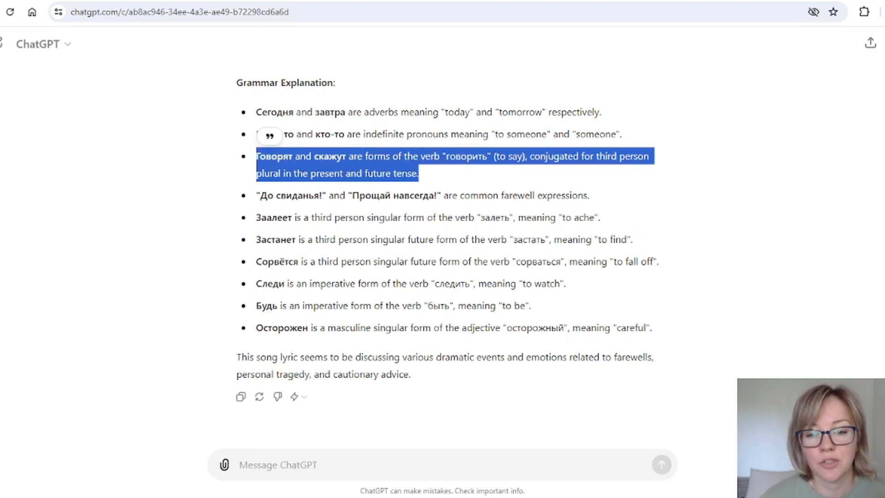